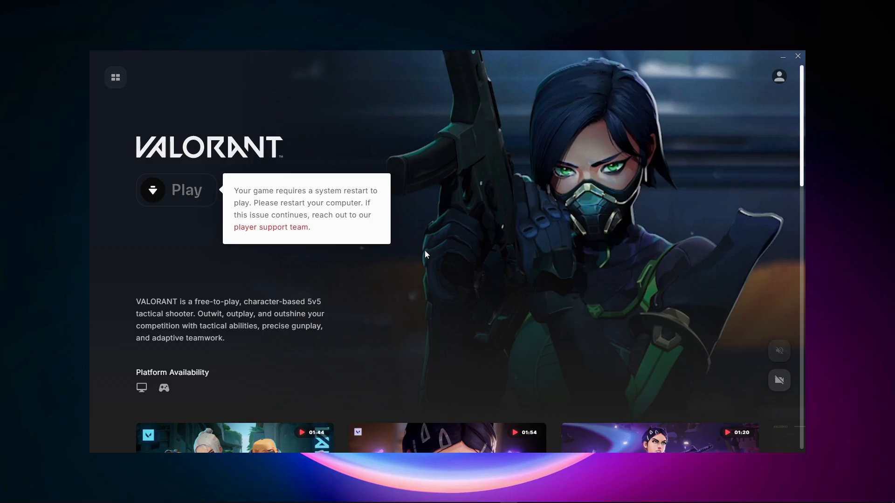
mouse_move(539, 233)
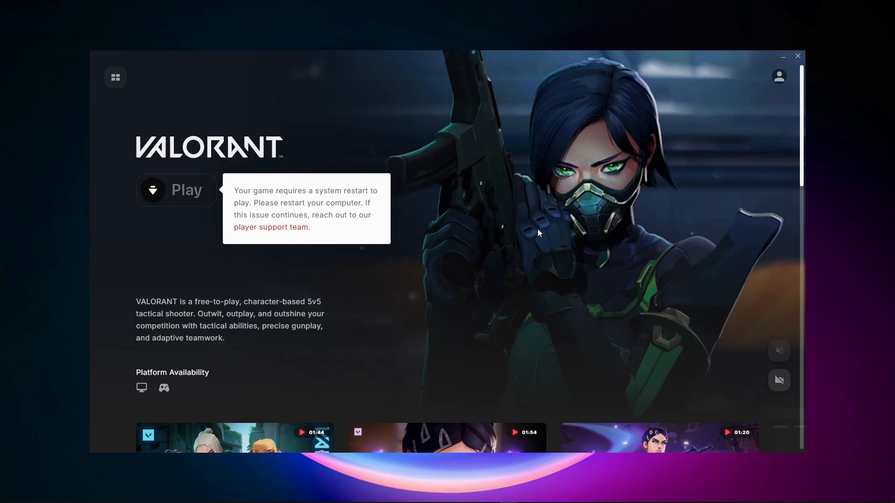
mouse_move(783, 57)
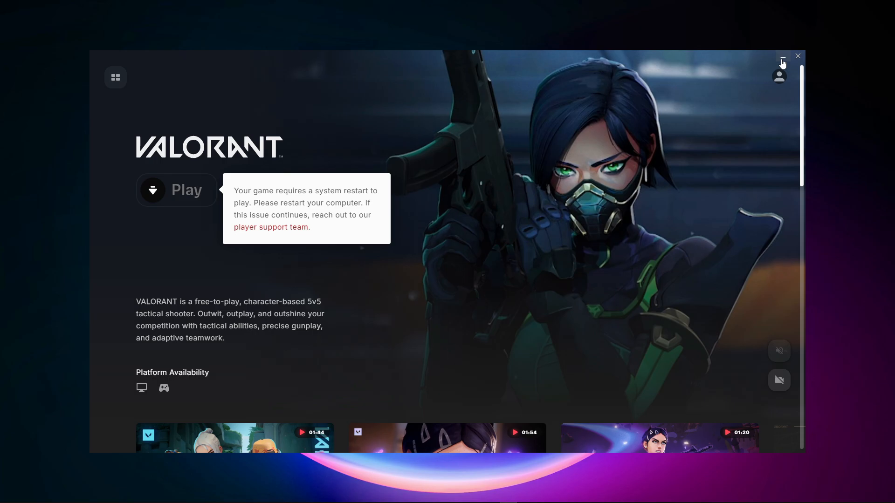
Minimize Riot Client and open C:\Program Files\Riot Vanguard, selecting vgtray
left_click(798, 56)
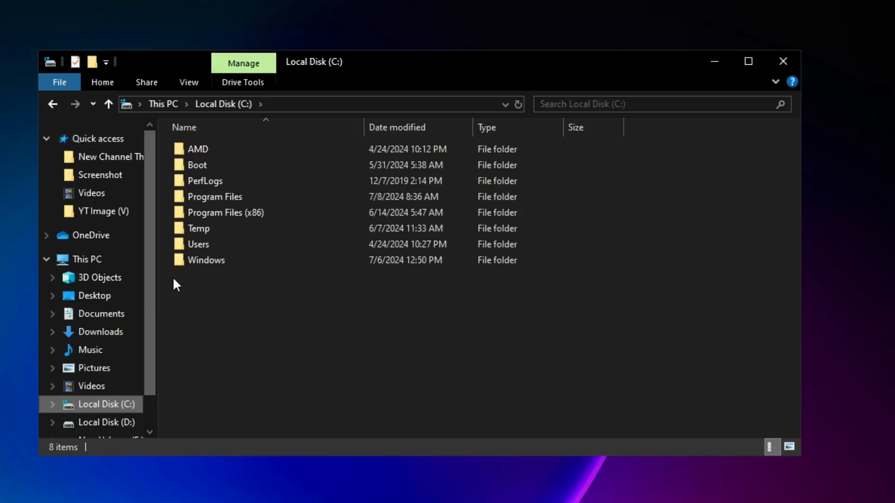
double_click(215, 197)
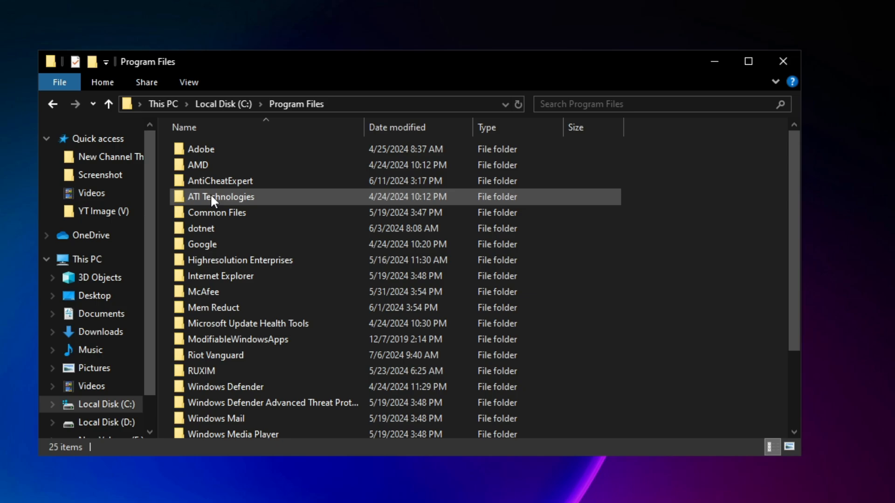
left_click(216, 356)
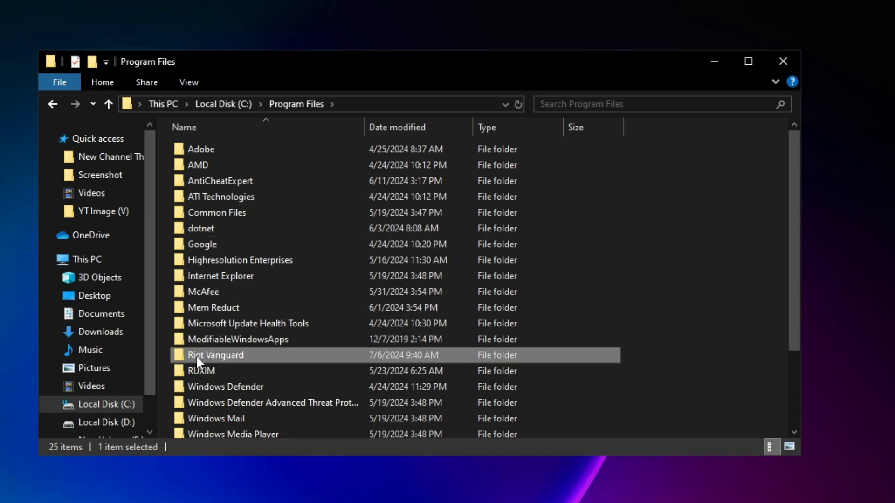
double_click(215, 355)
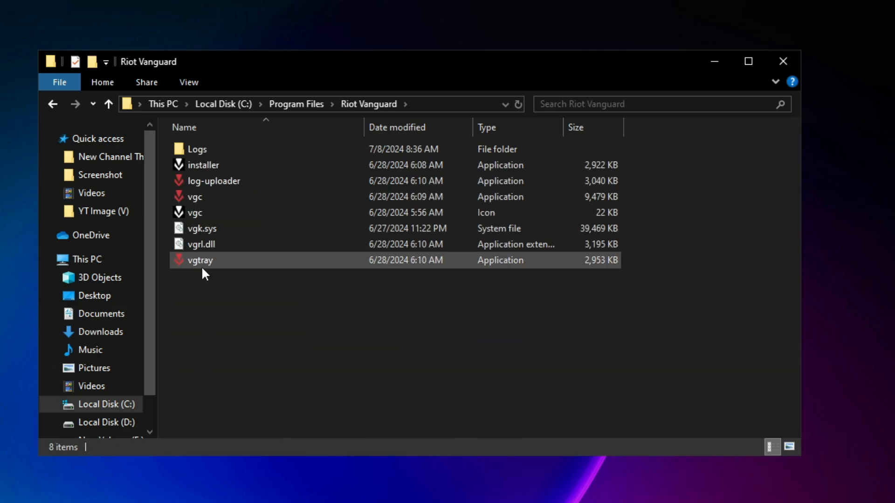
left_click(199, 261)
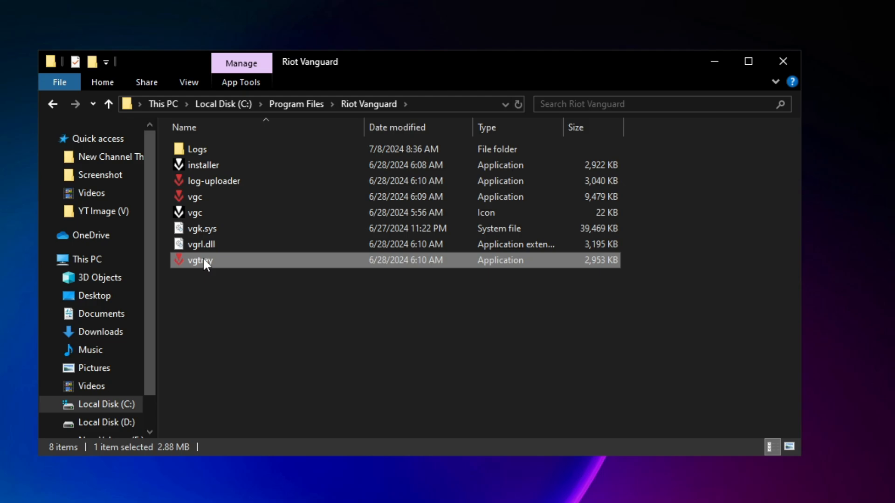
mouse_move(207, 324)
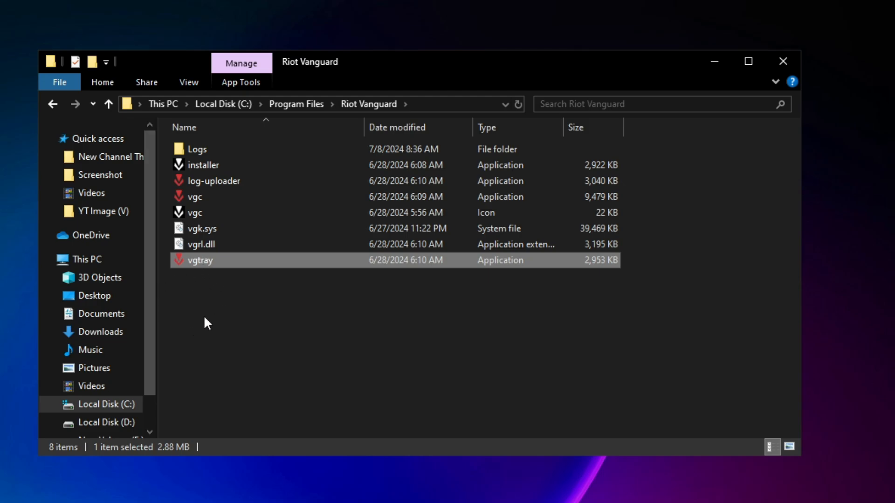
mouse_move(782, 61)
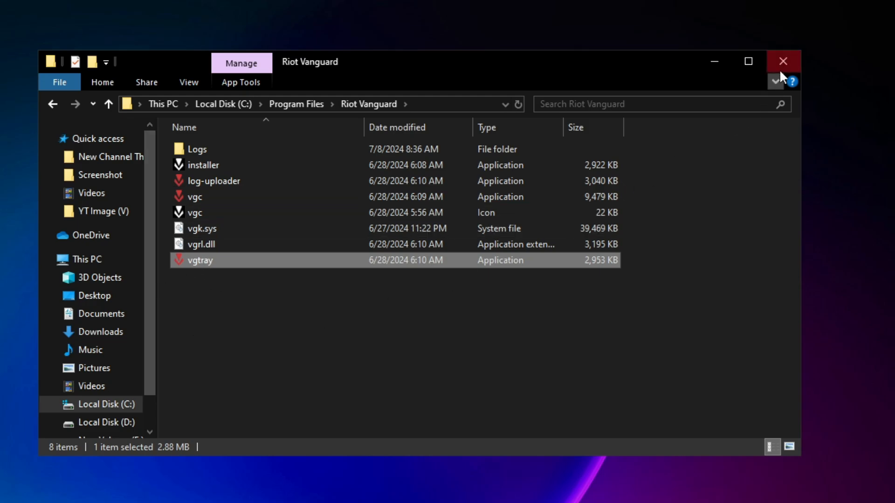
Exit Riot Vanguard from its hidden tray icon and confirm turning it off
left_click(782, 60)
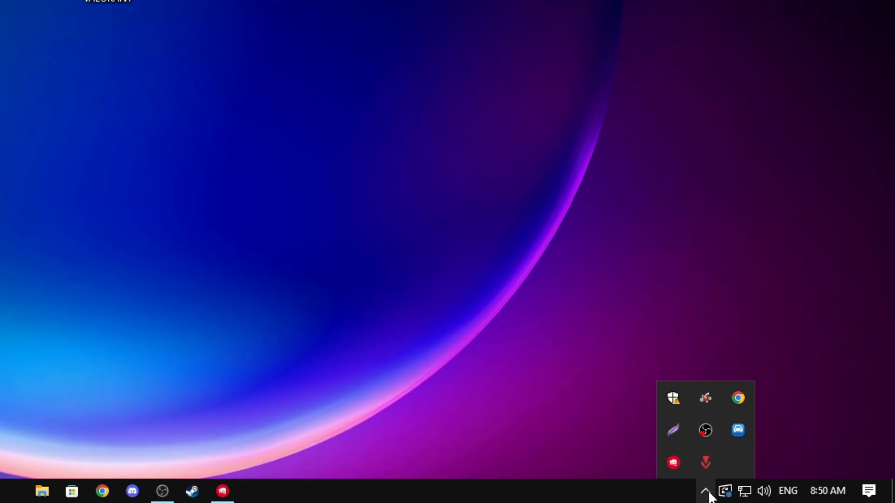
mouse_move(706, 463)
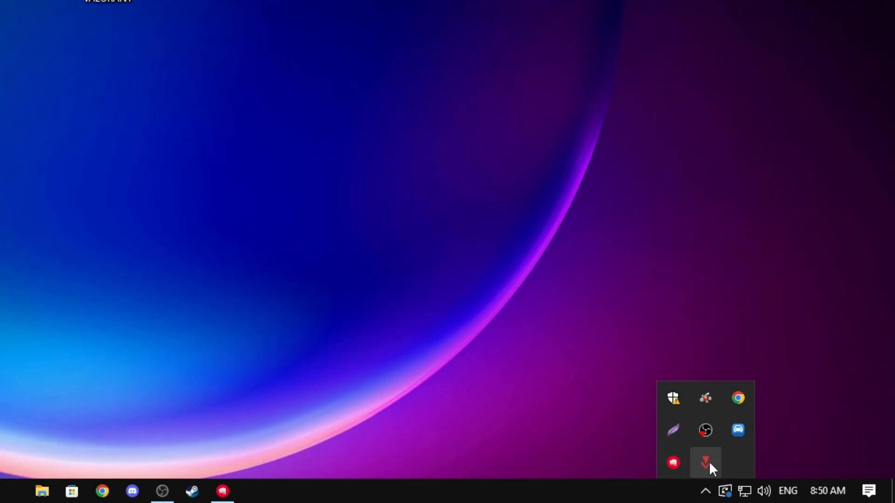
right_click(706, 463)
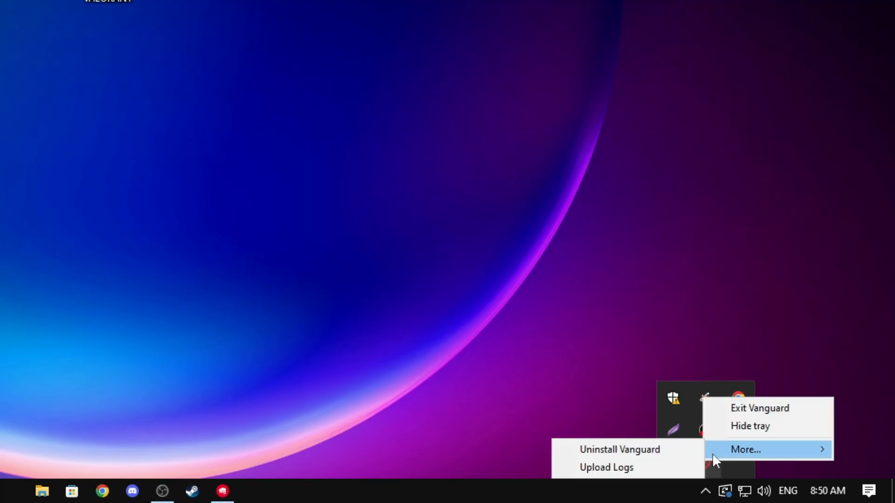
left_click(760, 408)
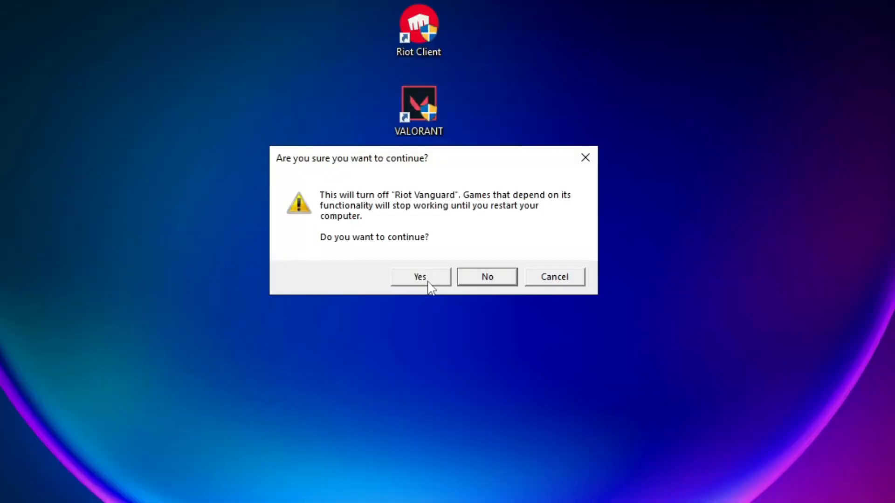
left_click(420, 277)
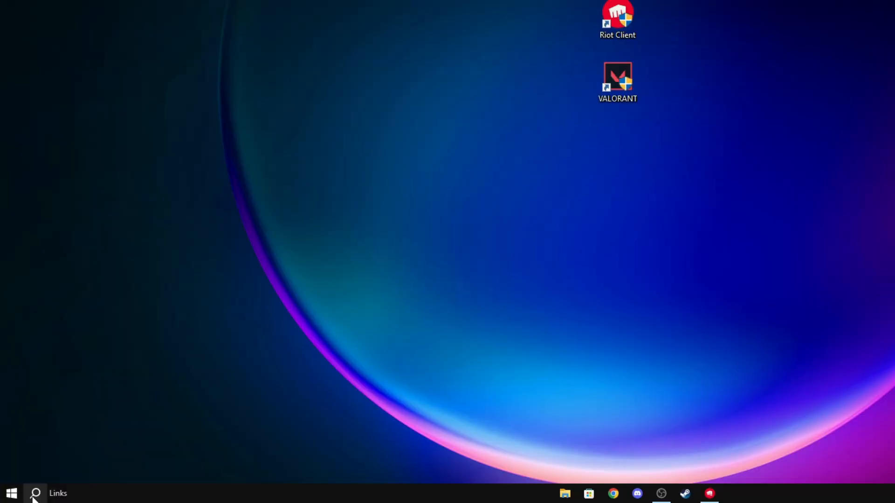
In Control Panel's Uninstall a program list, filter installed programs by 'Rio'
type("control Panel")
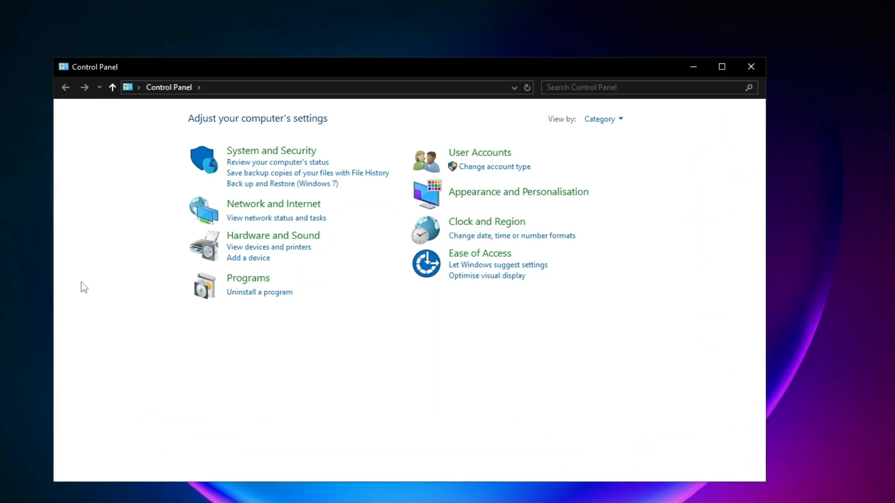
left_click(260, 292)
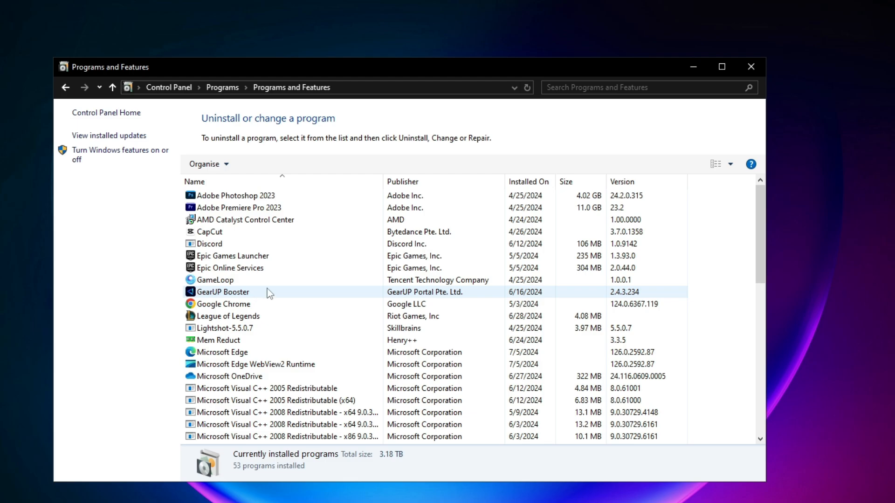
type("R")
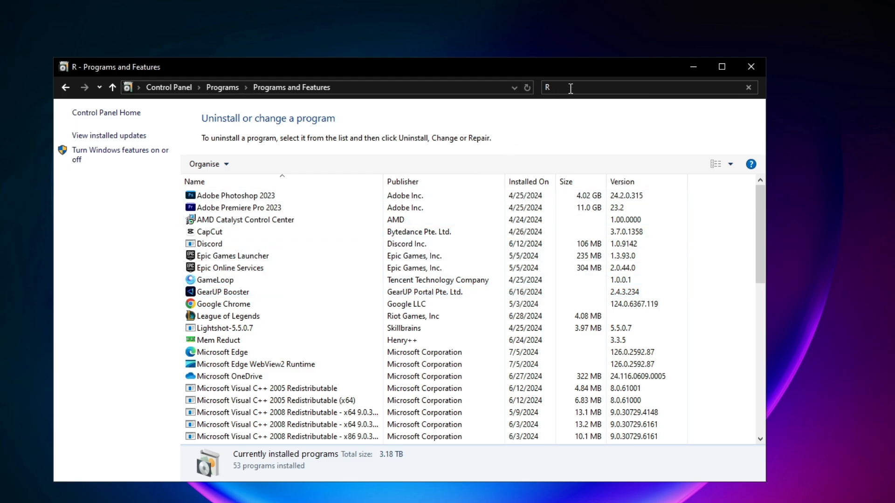
type("io")
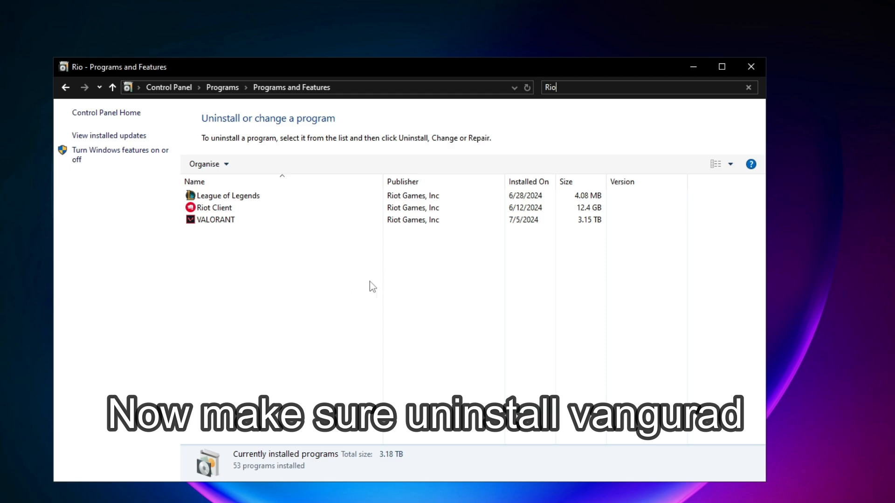
mouse_move(747, 50)
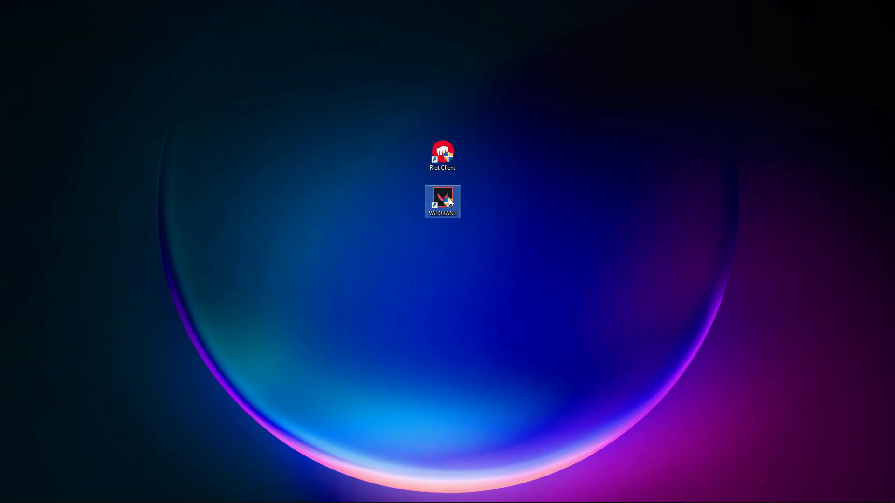
Bring up the context menu of the VALORANT desktop shortcut
right_click(451, 200)
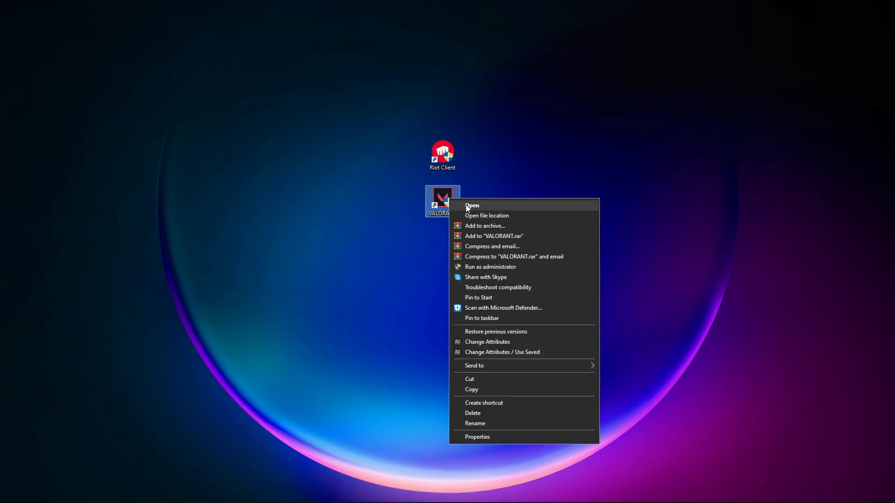